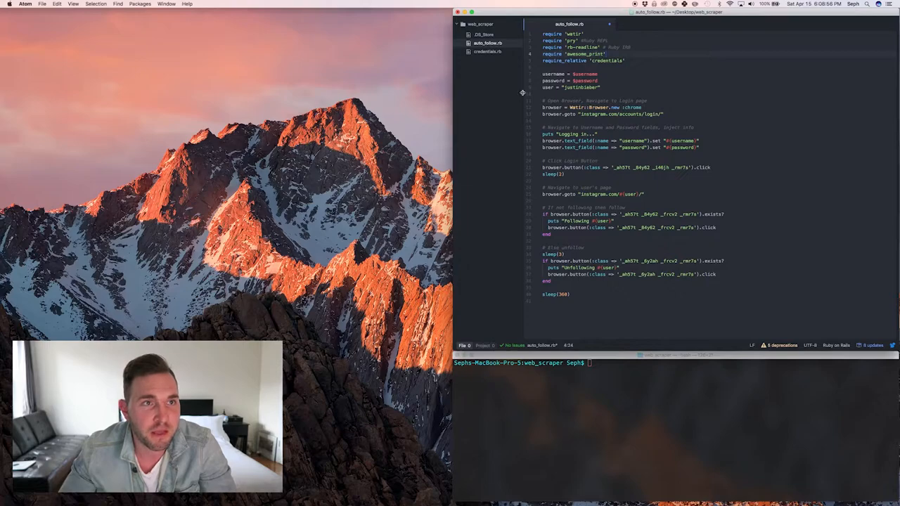
Step: Place the cursor on line 9's user = "justinbieber" to start rewriting it as users
left_click(576, 81)
type("users =")
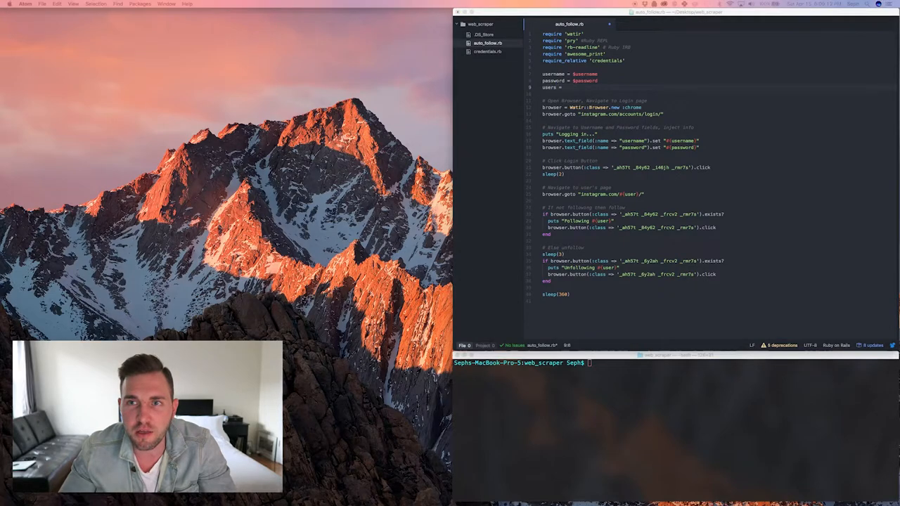
mouse_move(679, 54)
type(" [\"josephineskriver\", \"theweeknd\", \"kendalljenner\", \"karliekloss\"]")
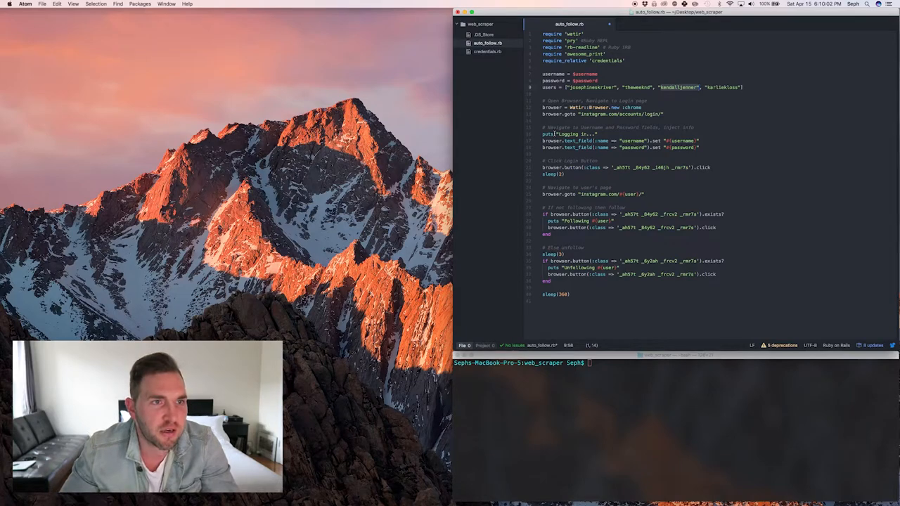
Step: Begin editing the Logging in line so it prints with ap instead of puts
left_click(545, 135)
type("a")
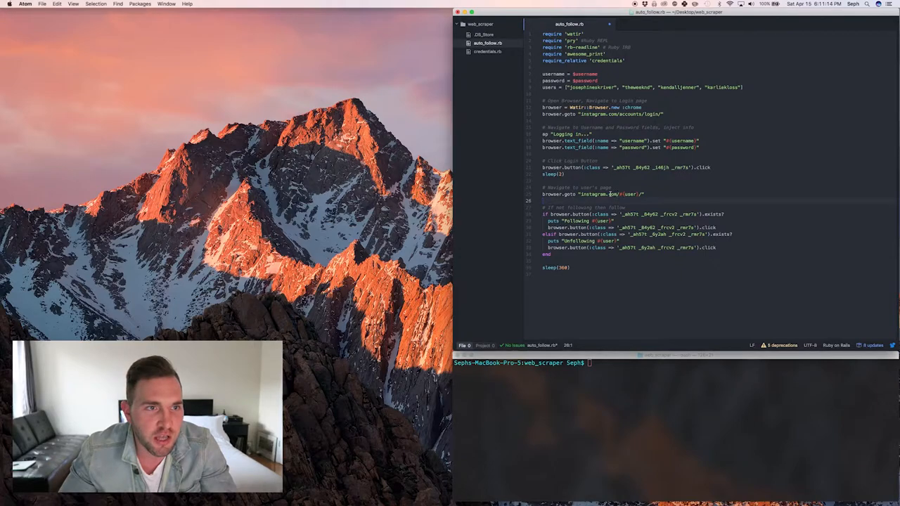
Step: Wrap the navigate and follow/unfollow code in users.each { |val| ... }, using val
left_click(621, 194)
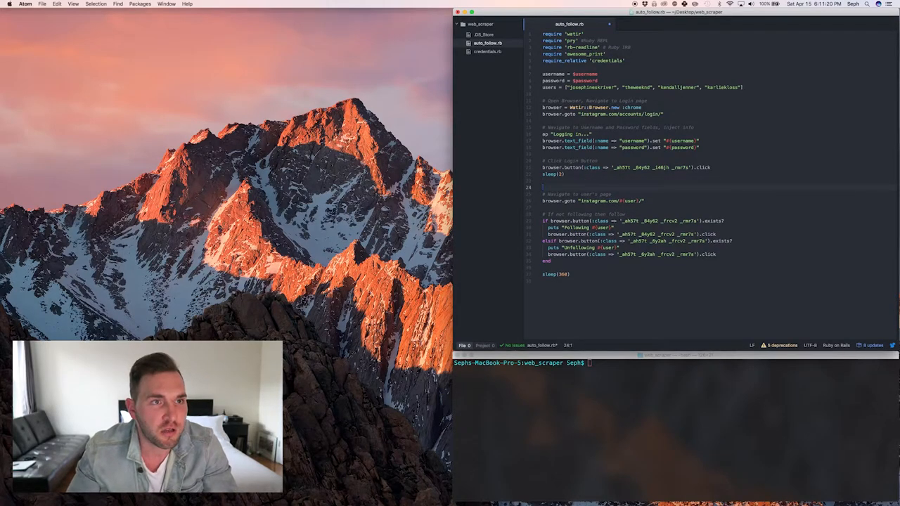
type("users")
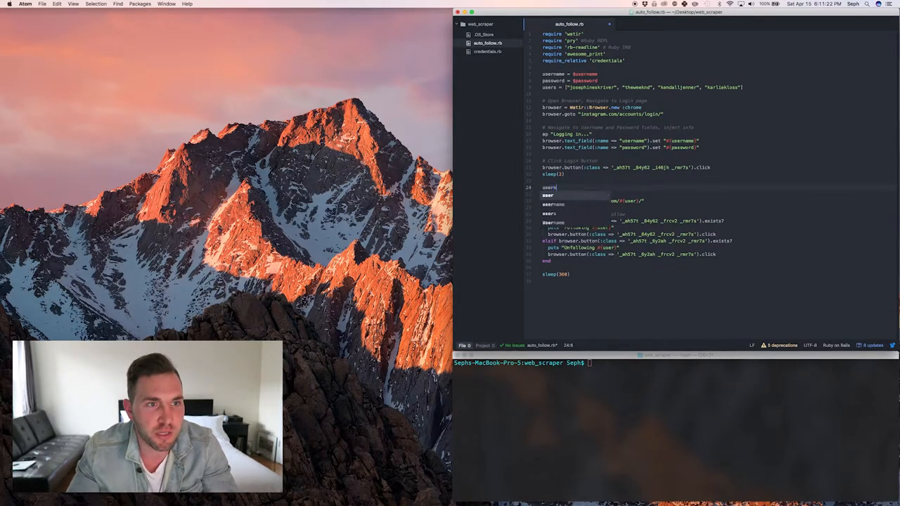
type(".each { |val|")
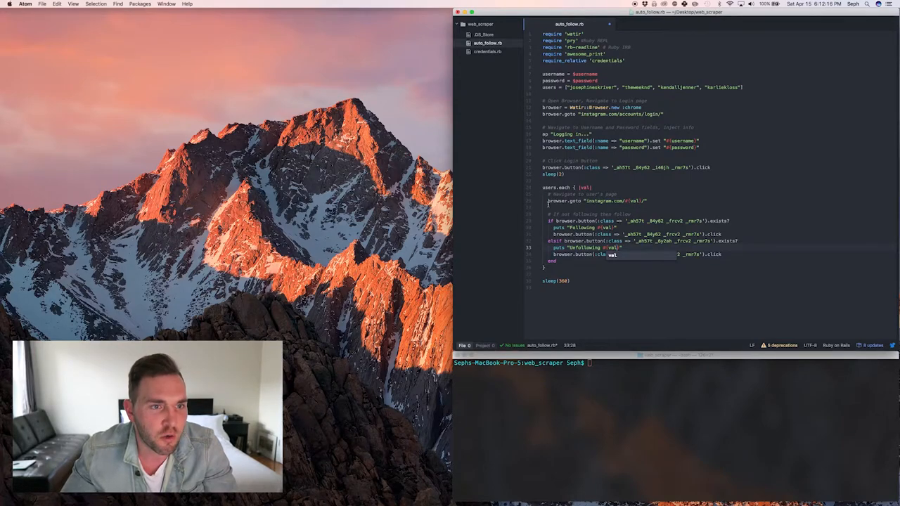
left_click(613, 200)
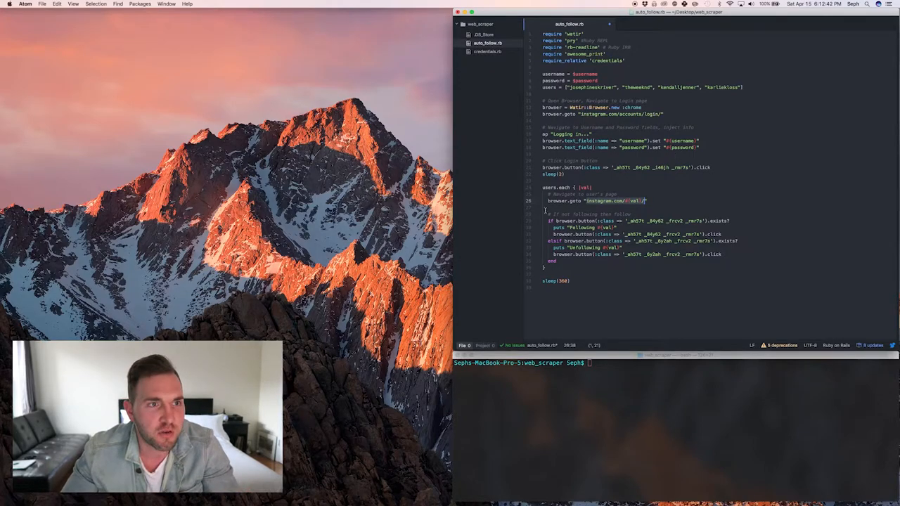
Step: Nest the users.each loop inside a while true ... end block
left_click(555, 181)
type("#")
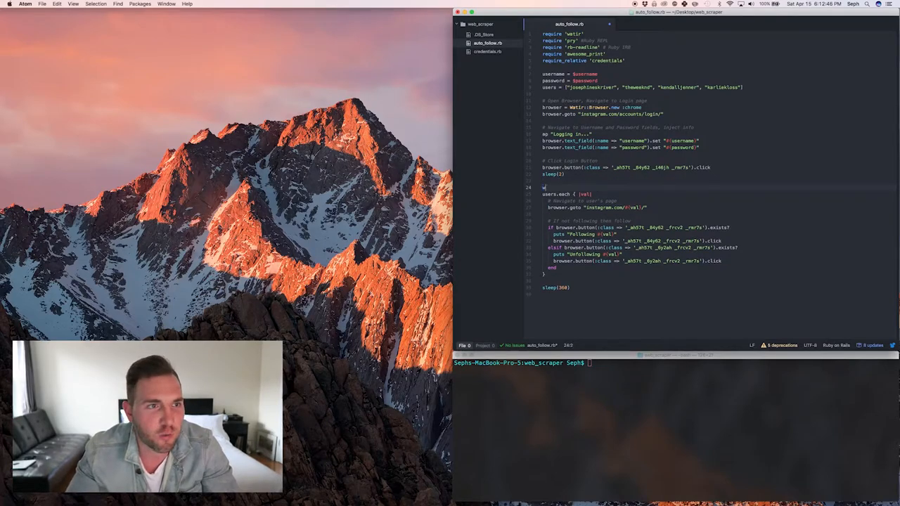
type("while true")
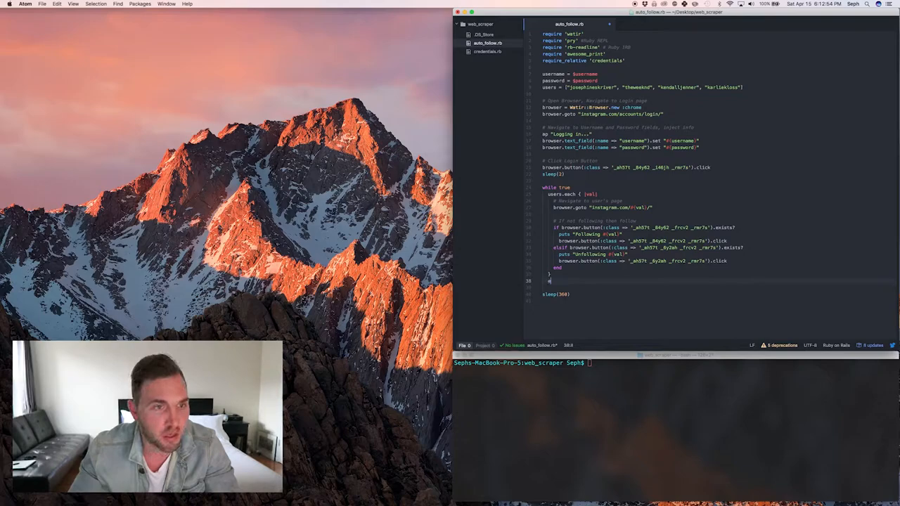
type("end")
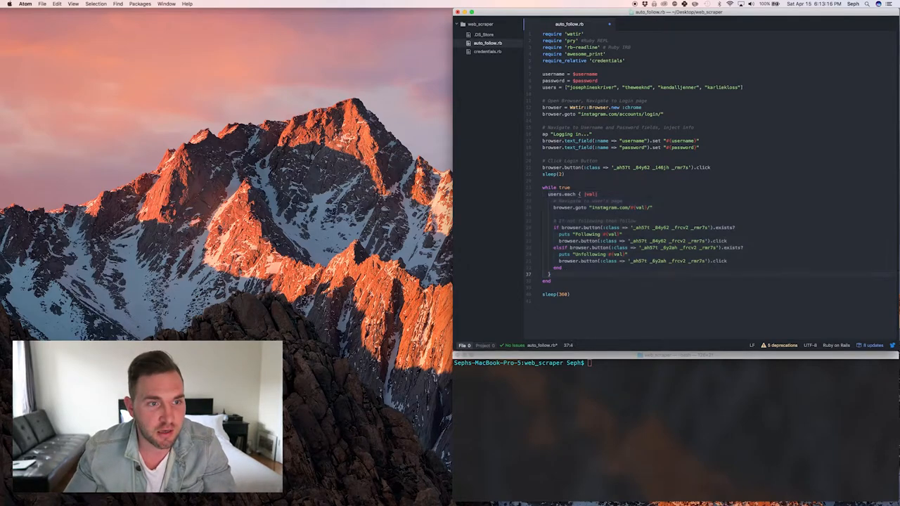
Step: Add sleep(30) to the while loop and end the script with Pry.start(binding)
type("sleep")
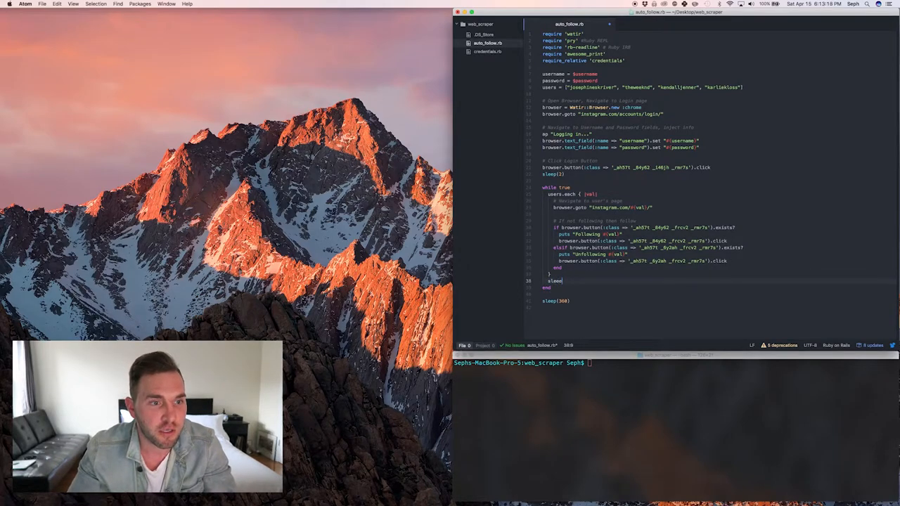
type("()")
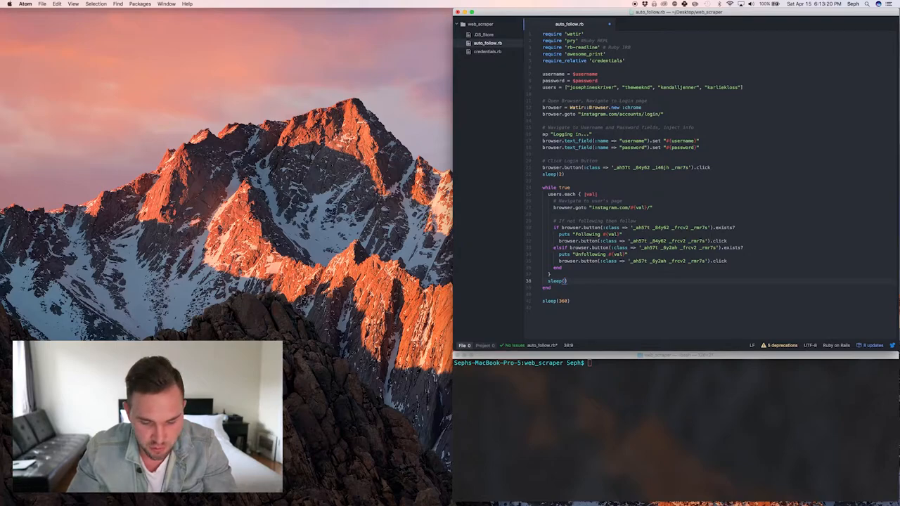
type("30")
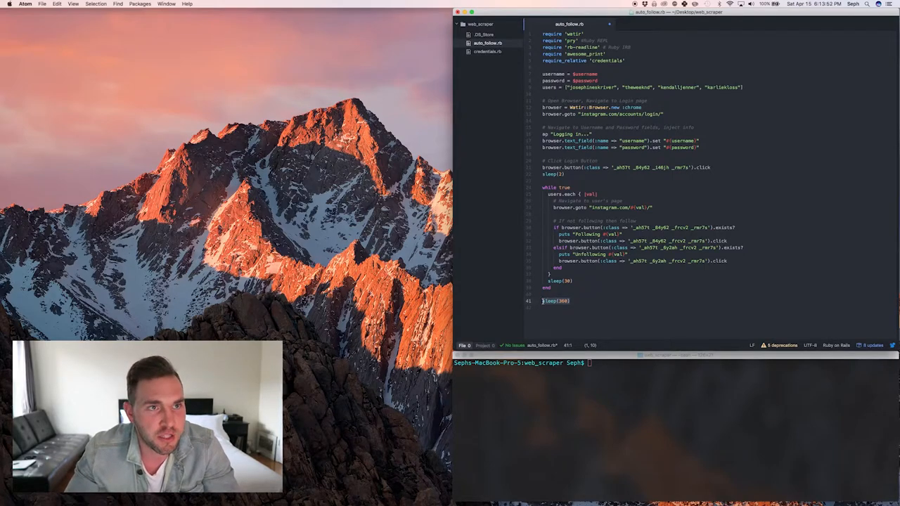
type("p")
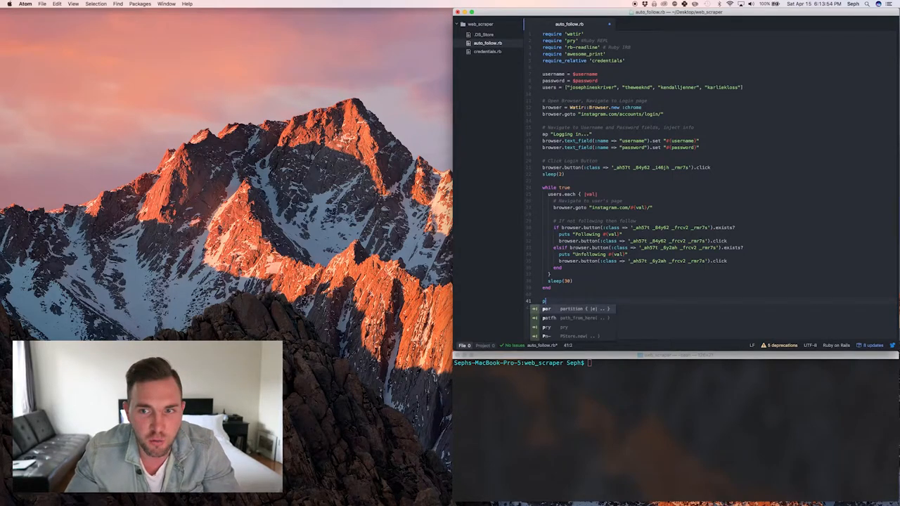
type("Pry.start(binding")
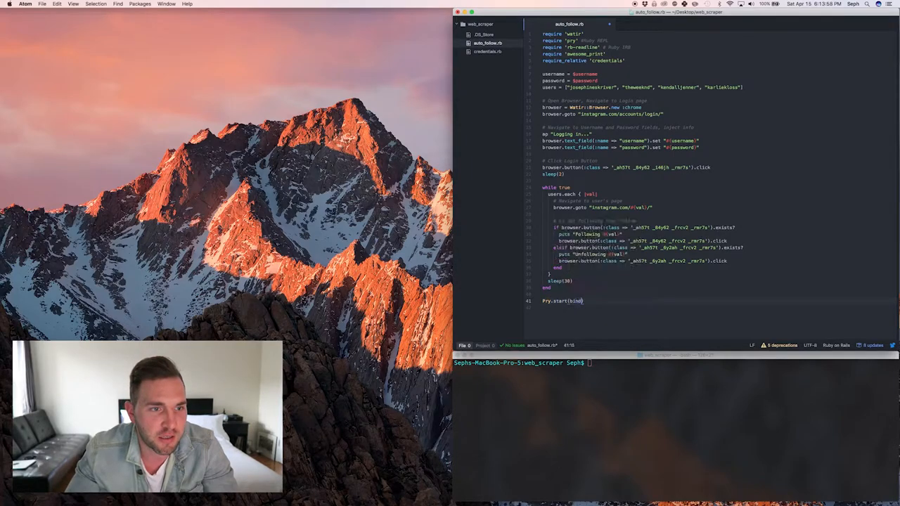
type("ing")
type("puts \"---------- #{Time.now} ----------")
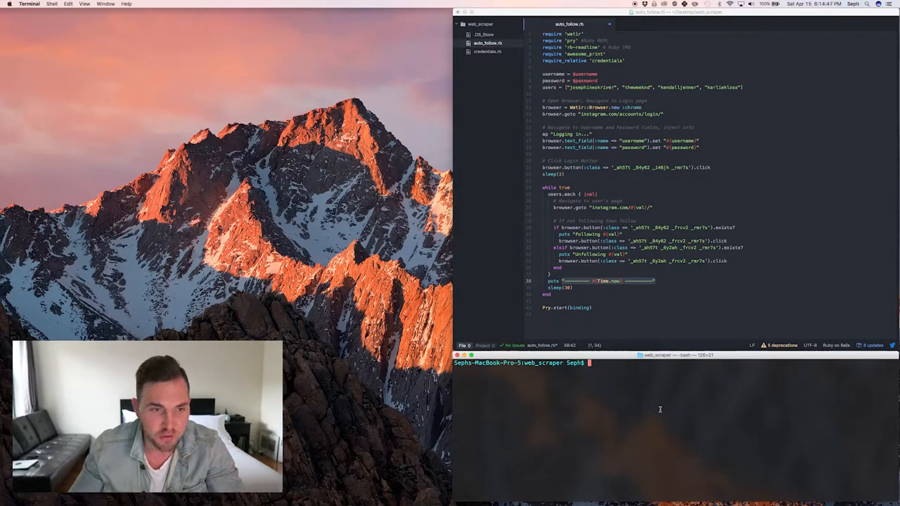
Step: Run ruby auto_follow.rb, which logs in and follows then unfollows justinbieber
type("ruby auto_follow.rb")
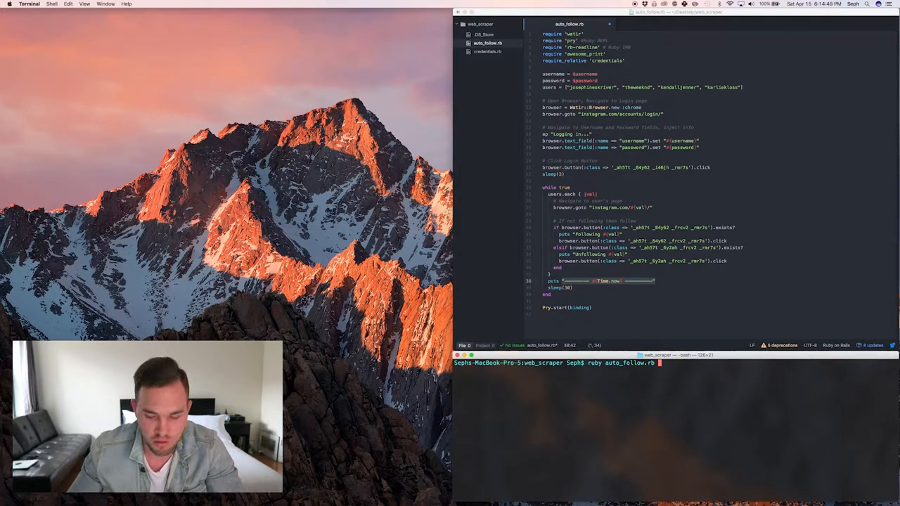
key("Return")
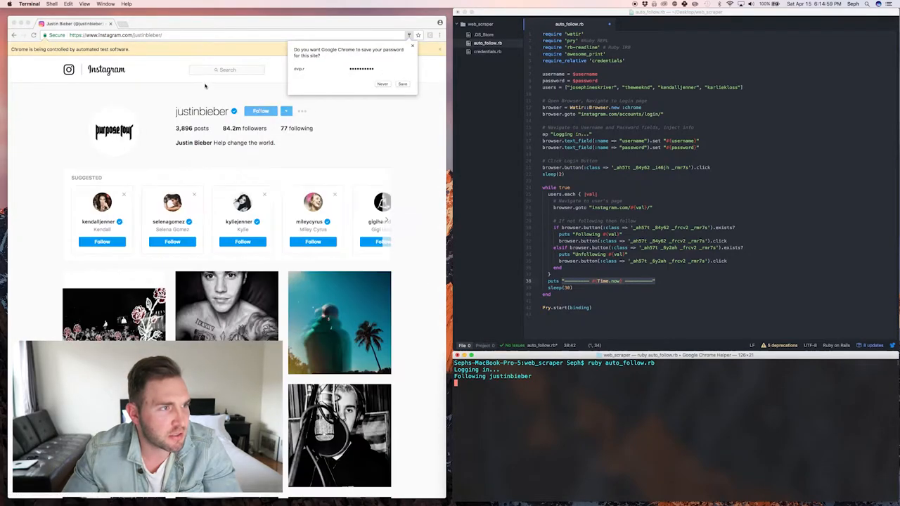
left_click(260, 111)
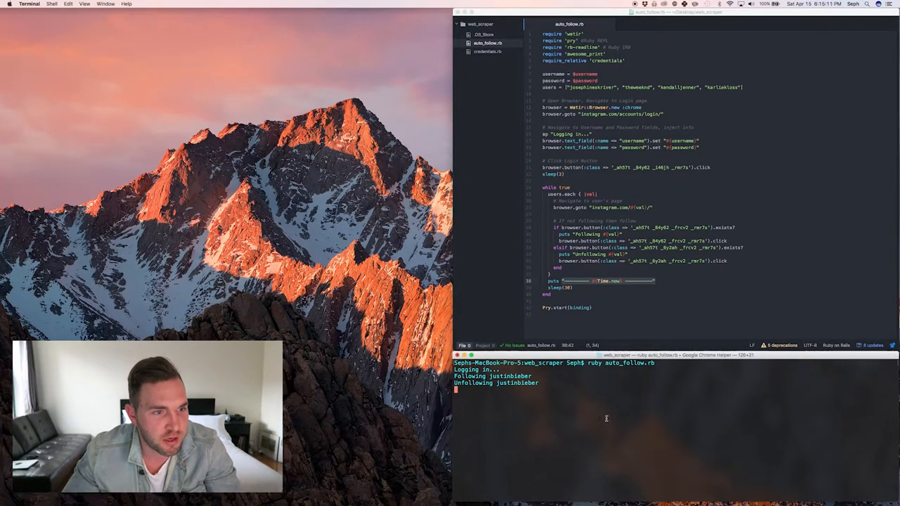
Step: Stop the two-pass follow/unfollow run with Ctrl+C and return to the terminal window
key("ctrl+c")
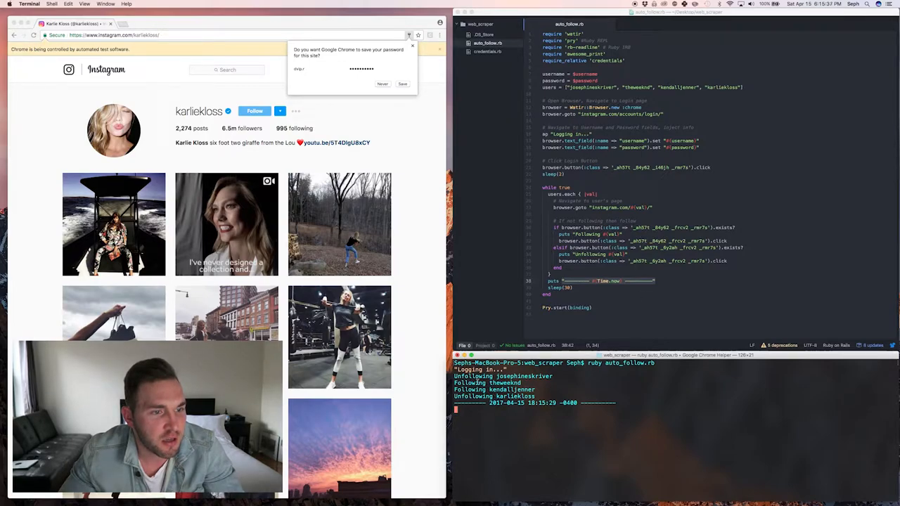
mouse_move(545, 317)
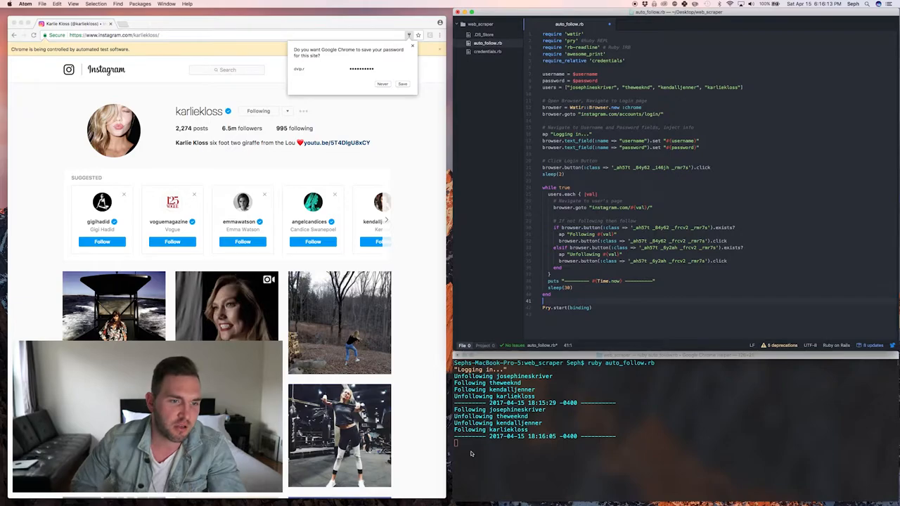
mouse_move(315, 263)
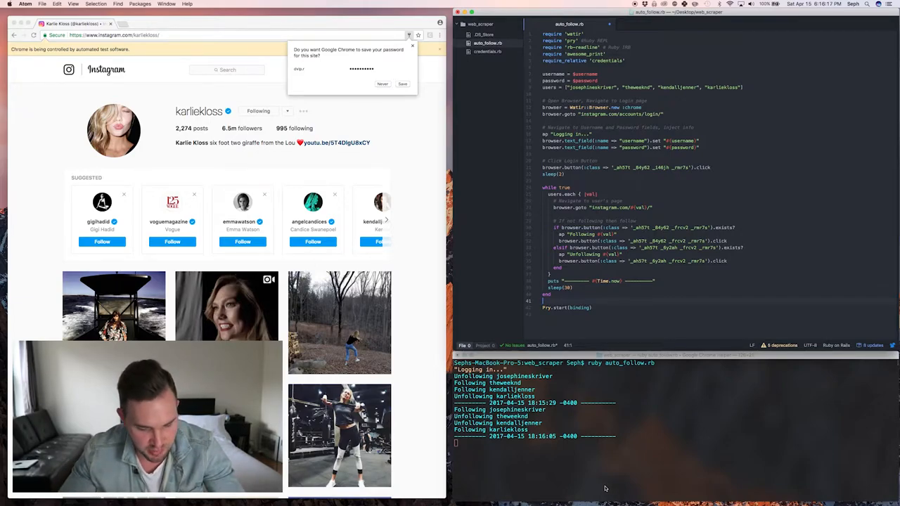
left_click(578, 463)
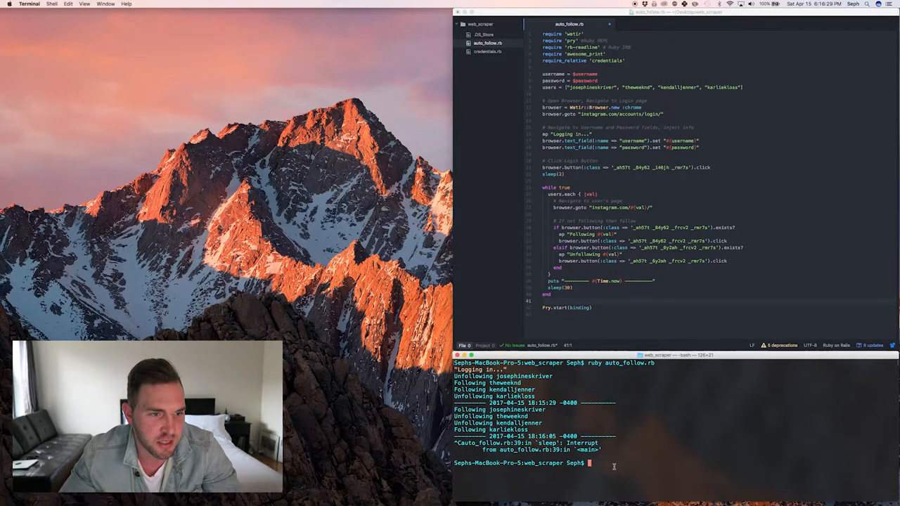
Step: Rerun ruby auto_follow.rb to test the --incognito Chrome switch
type("ruby auto_follow.rb")
left_click(629, 107)
type(", switches: ['--incognito']")
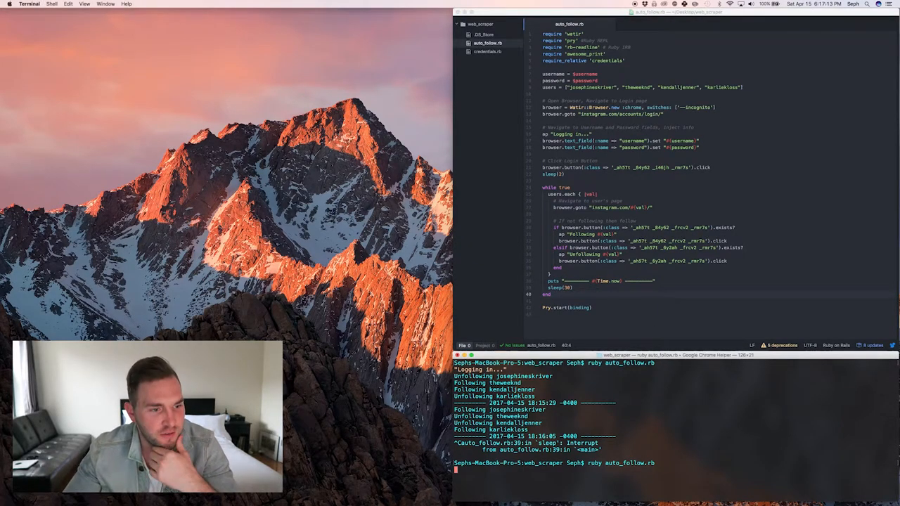
key("Return")
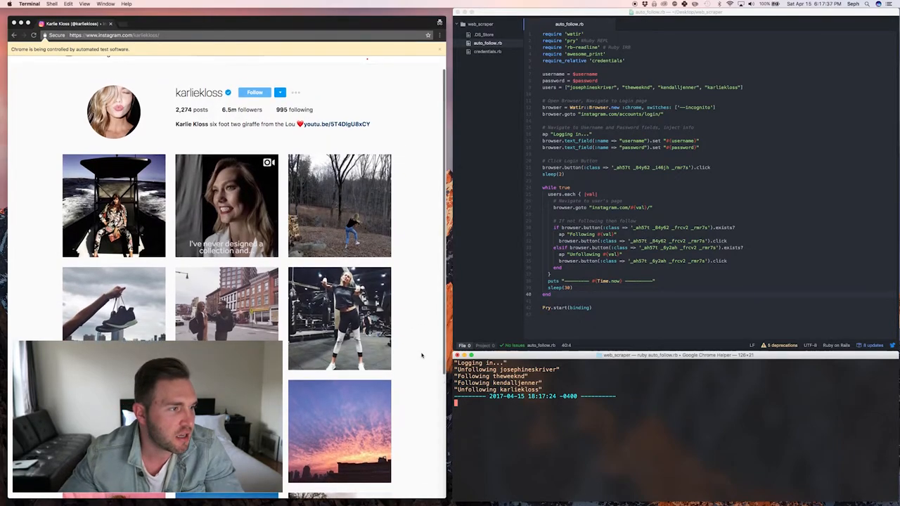
Step: Scroll up through the incognito run's follow/unfollow output and timestamp divider
scroll("up", 3)
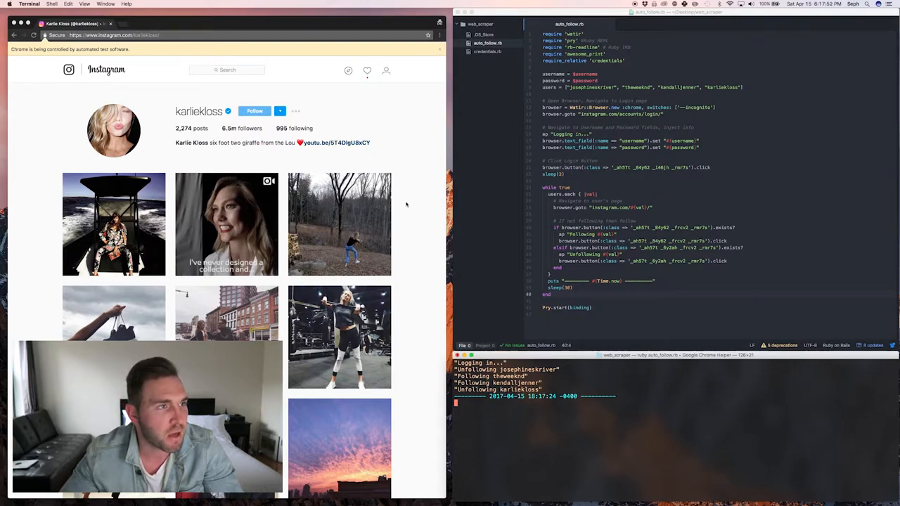
mouse_move(413, 190)
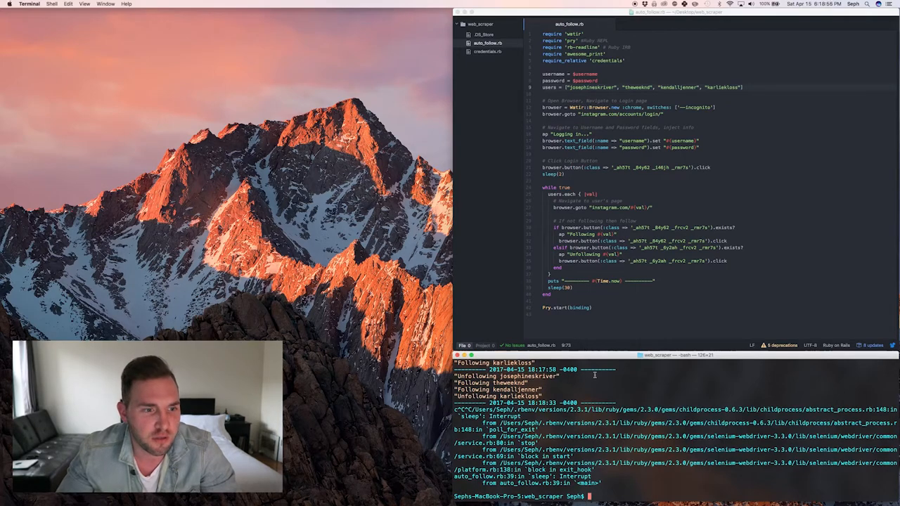
mouse_move(674, 269)
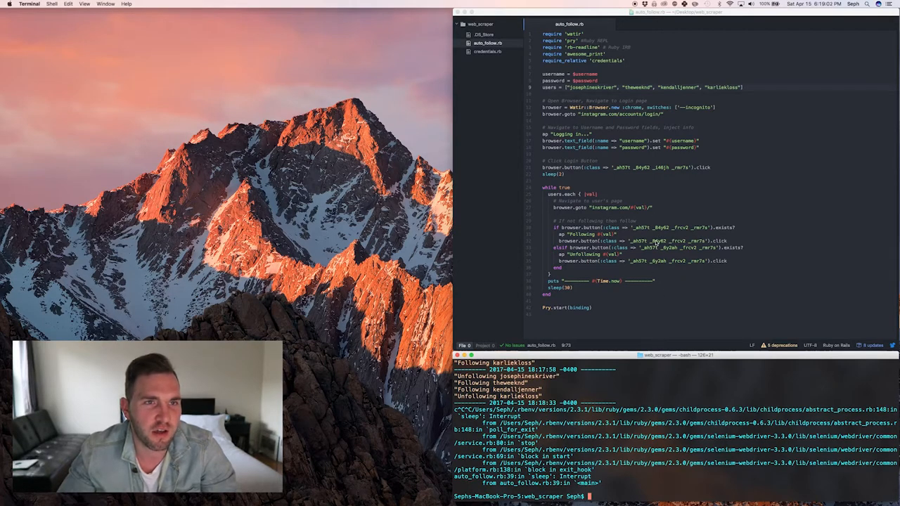
mouse_move(600, 259)
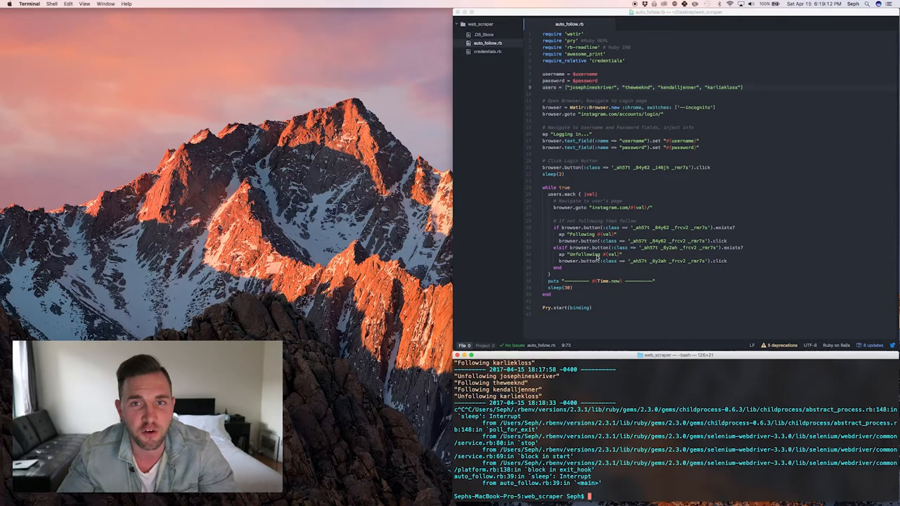
mouse_move(663, 284)
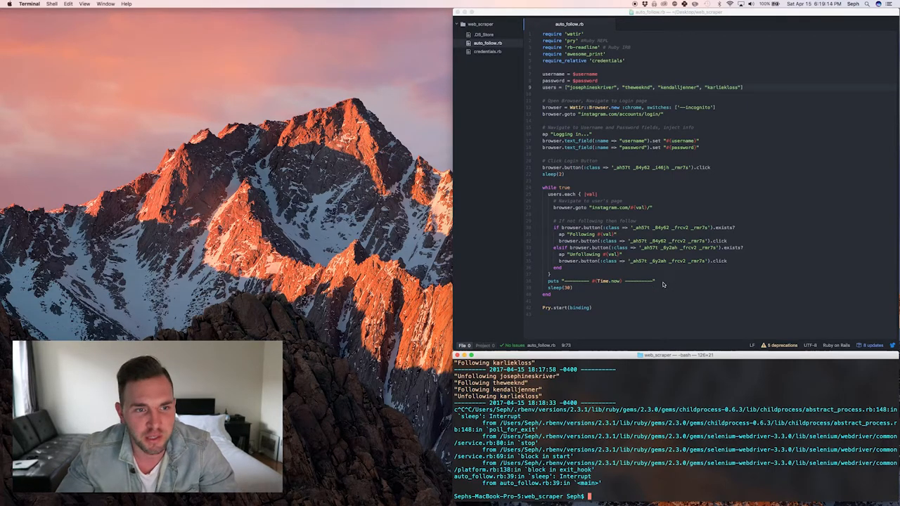
mouse_move(662, 295)
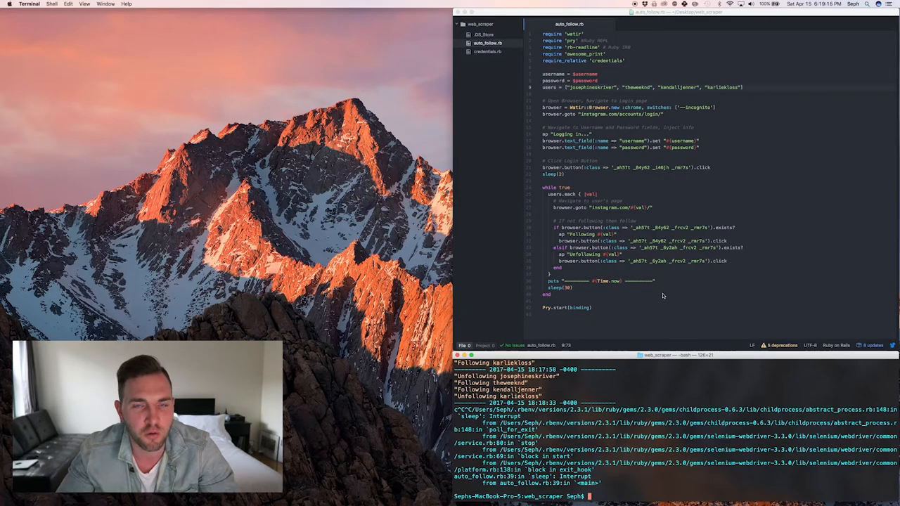
mouse_move(618, 49)
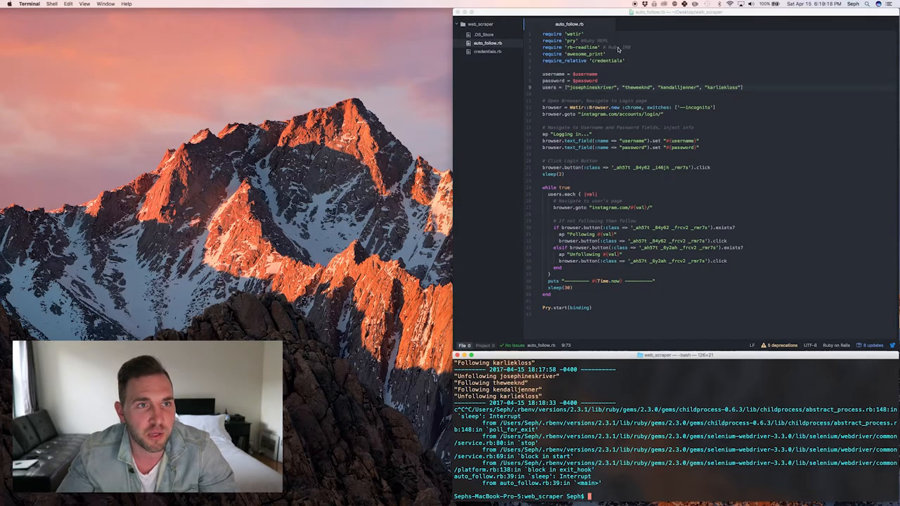
mouse_move(642, 203)
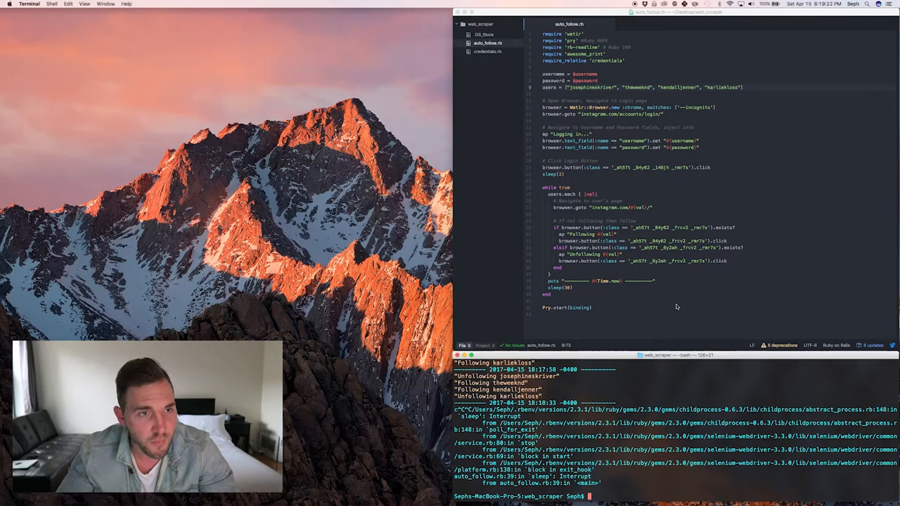
mouse_move(618, 268)
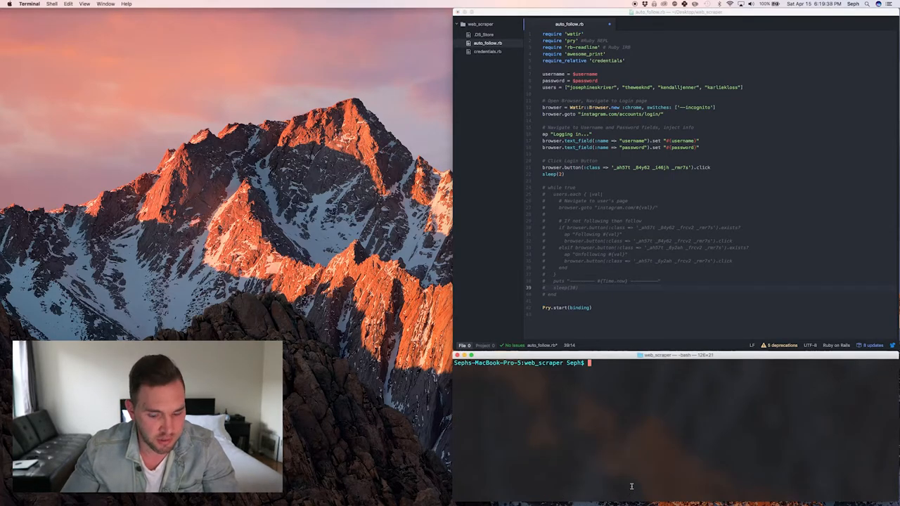
Step: Enter ruby auto_follow.rb in Terminal to relaunch the script into Pry
type("ruby auto_follow.rb")
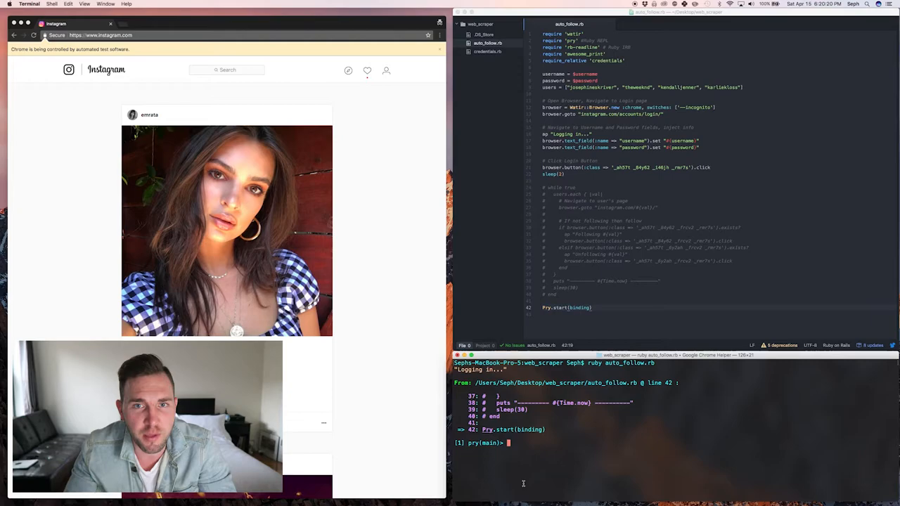
Step: List Pry's local variables with ls, then evaluate browser to show the Watir Browser
type("ls")
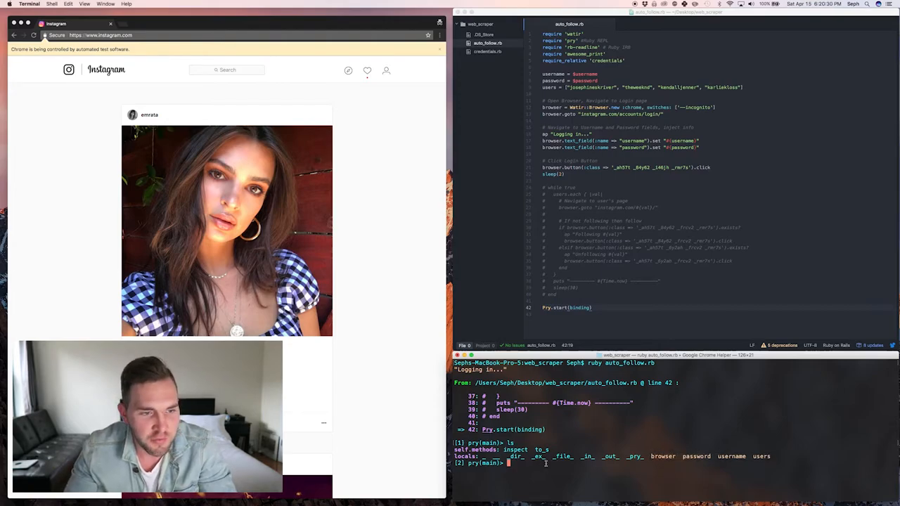
type("br")
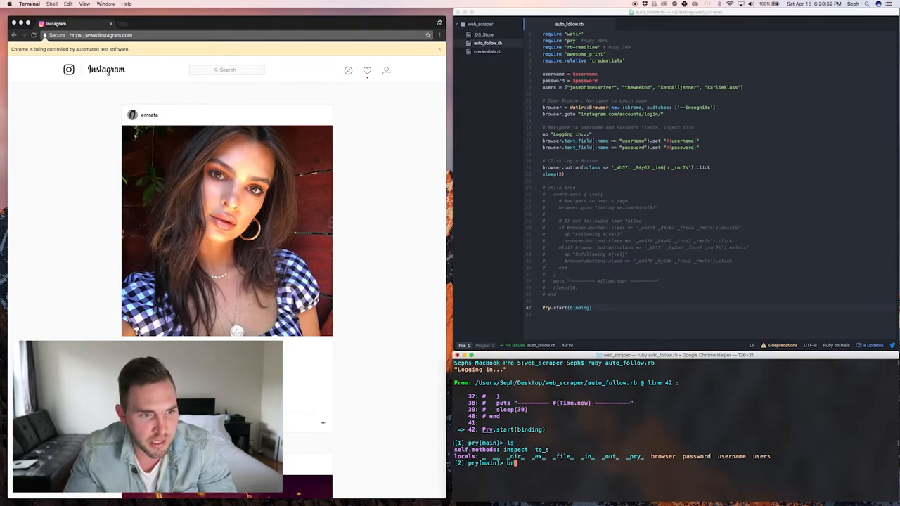
key("Return")
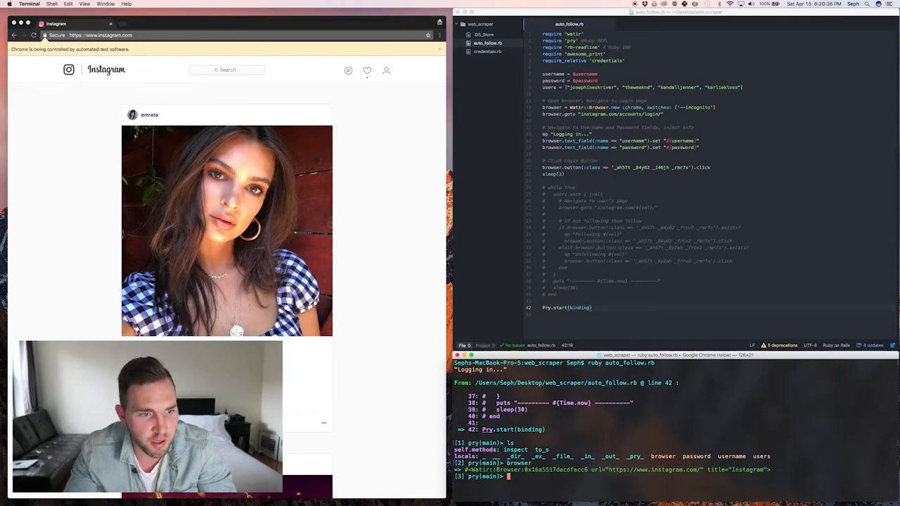
Step: Run ls browser to list every method the Watir browser object offers
type("ls browser")
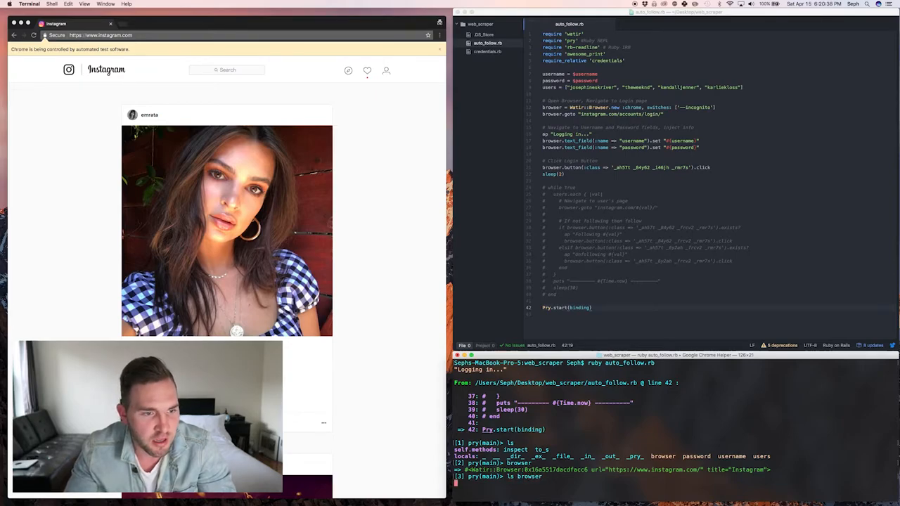
key("Return")
type("ls")
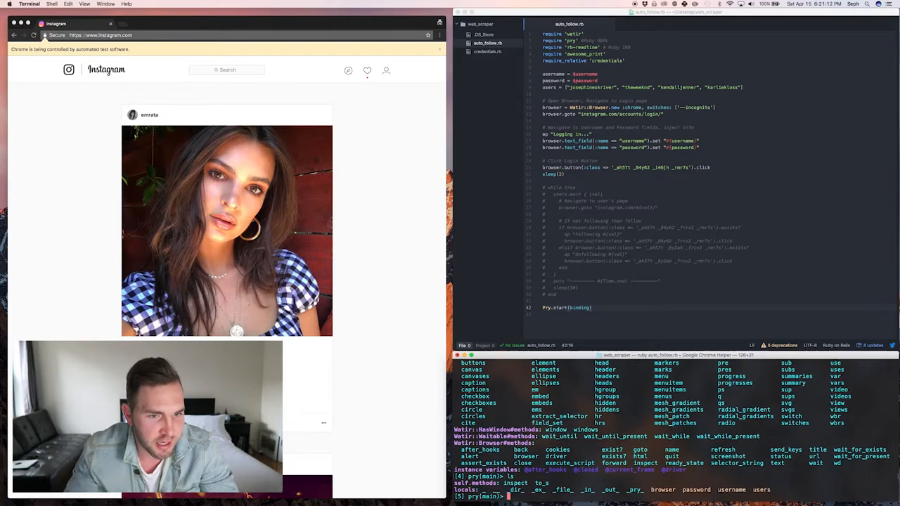
Step: Evaluate username and users in Pry to show the login name and four target accounts
type("username")
type("users")
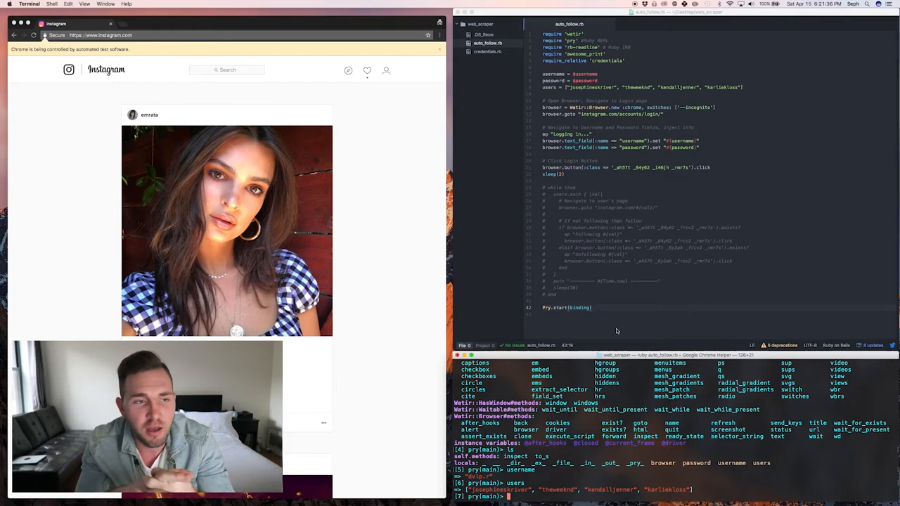
mouse_move(596, 313)
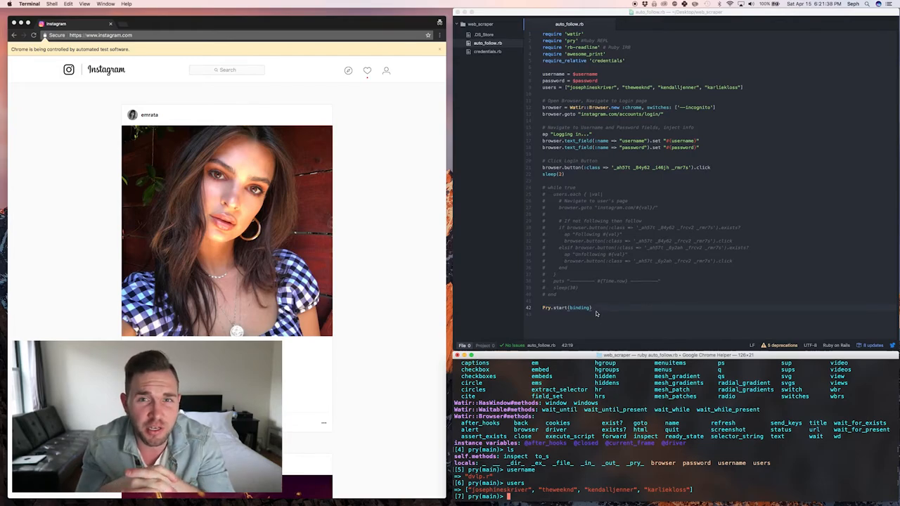